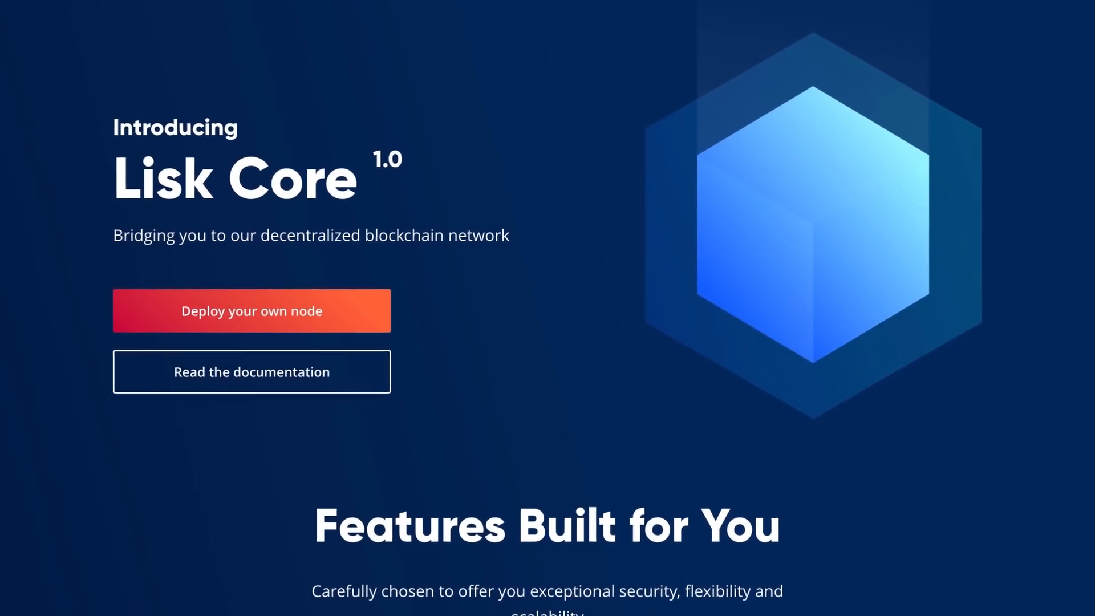
Scroll the Lisk Core 1.0 page past the hero to the Features Built for You section
{"action": "scroll", "scroll_direction": "down", "scroll_amount": 3}
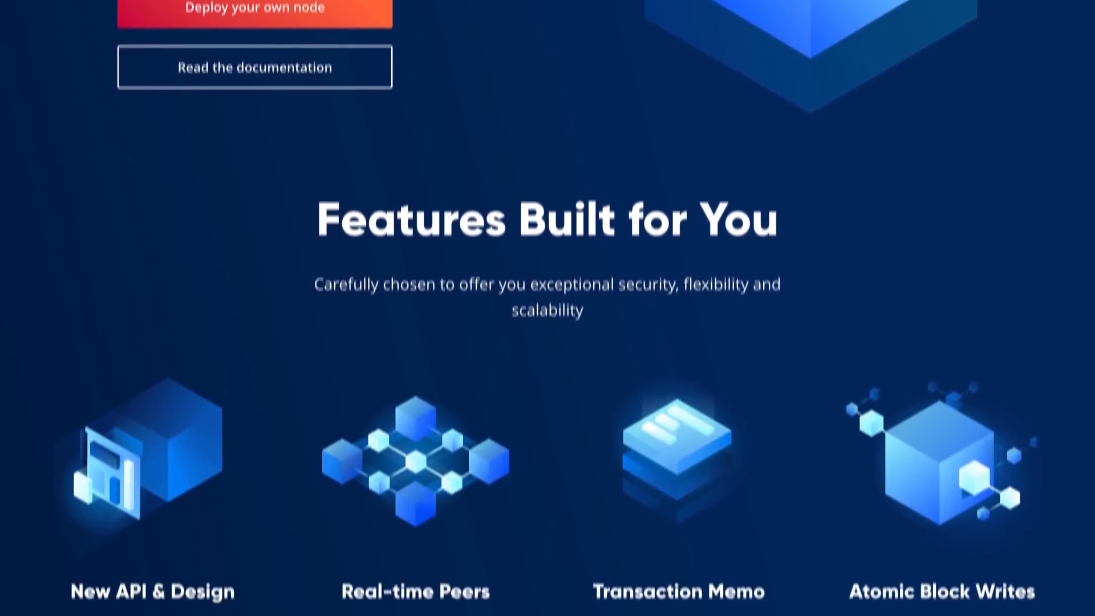
{"action": "scroll", "scroll_direction": "down", "scroll_amount": 3}
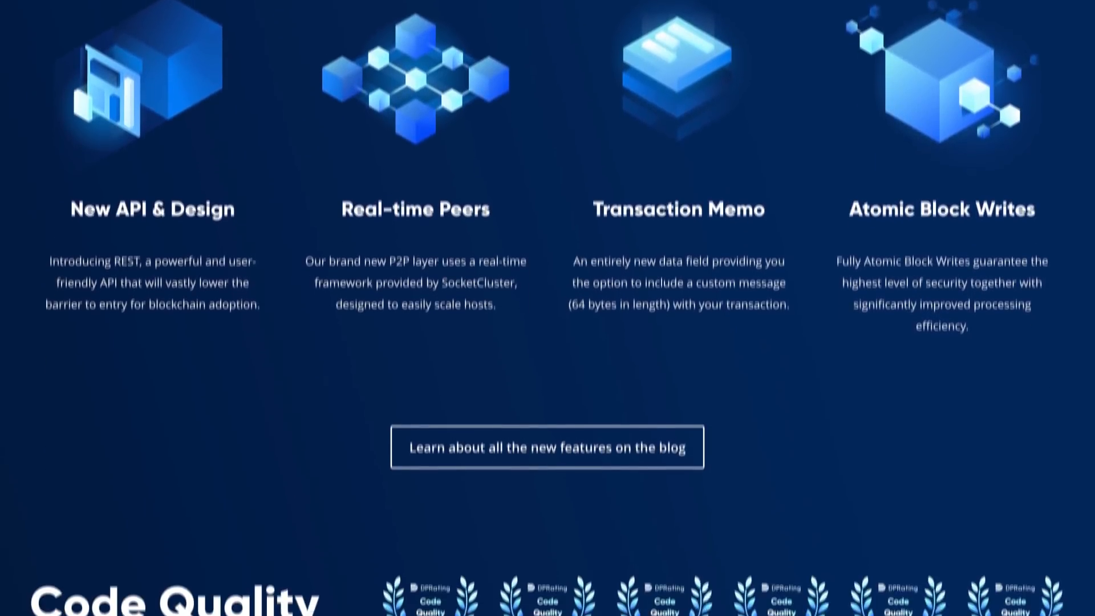
{"action": "scroll", "scroll_direction": "down", "scroll_amount": 3}
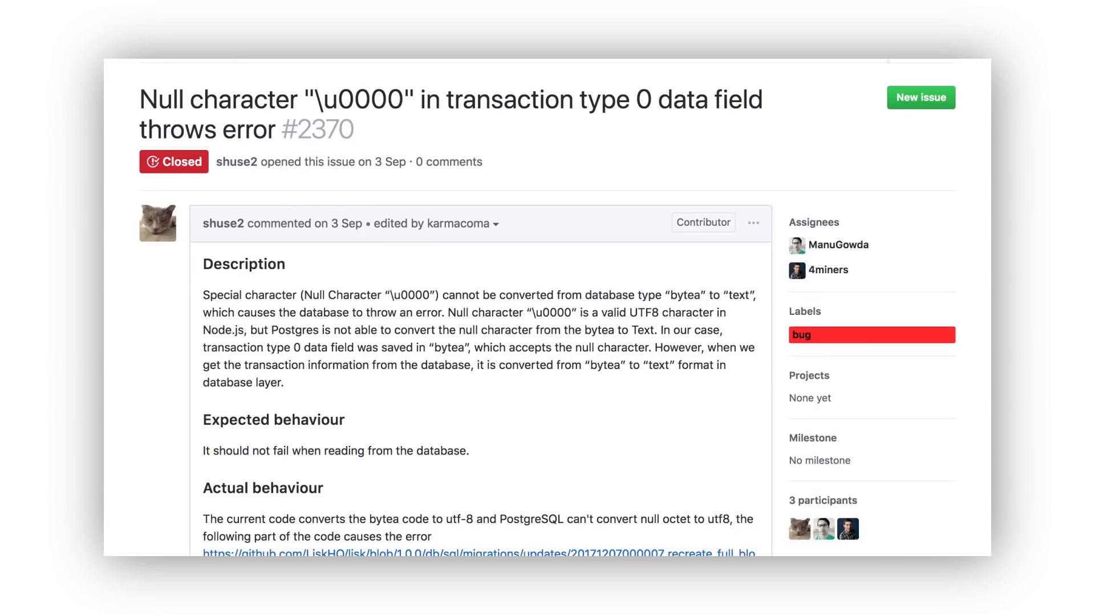
Scroll issue #2370 to its Description, Expected behaviour and Actual behaviour sections
{"action": "scroll", "scroll_direction": "down", "scroll_amount": 3}
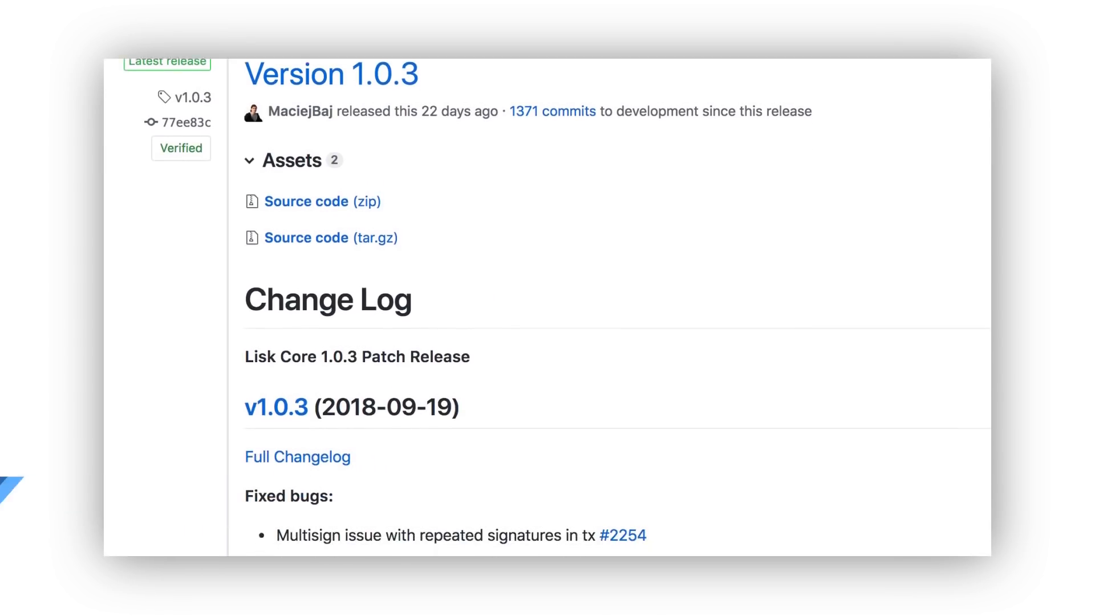
Scroll the Version 1.0.3 Change Log and move on to the repository's Projects view
{"action": "scroll", "scroll_direction": "down", "scroll_amount": 3}
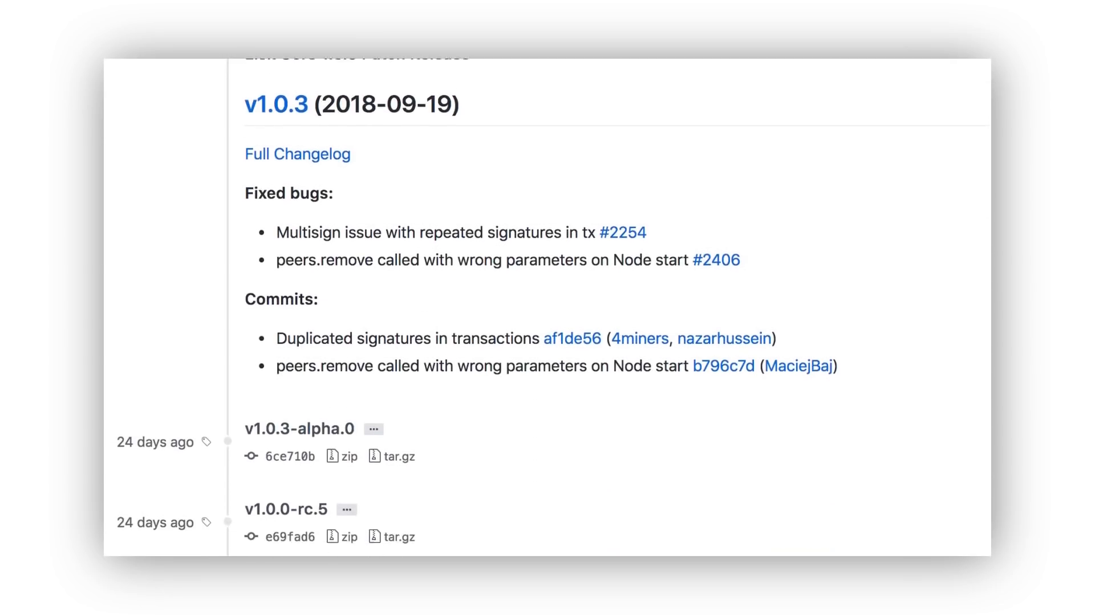
{"action": "left_click", "coordinate": [467, 125]}
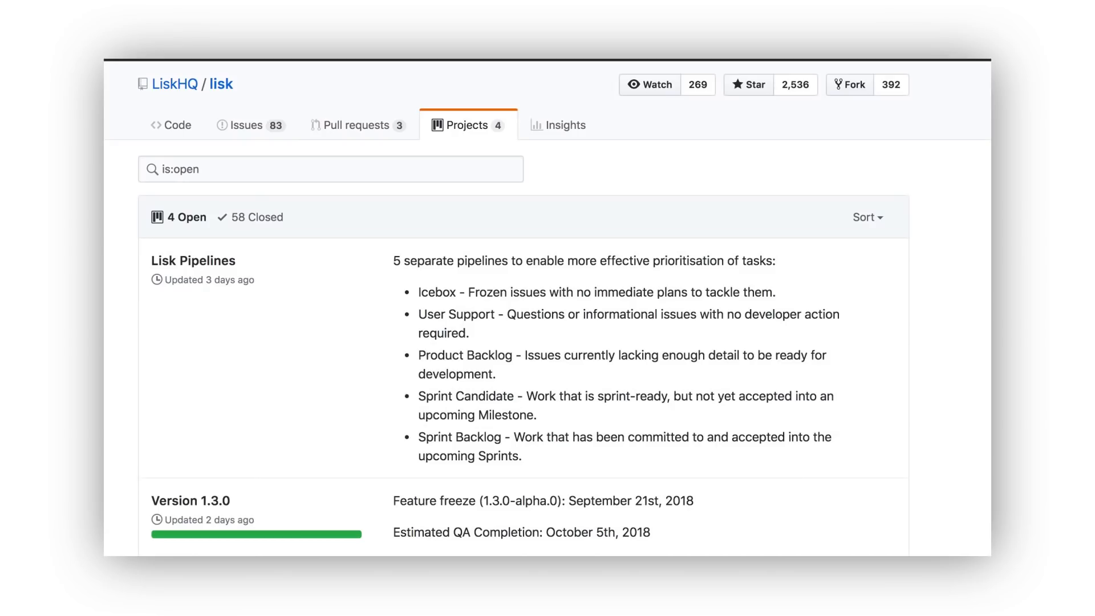
Scroll the open projects list to reveal Version 1.2.0 below Version 1.3.0
{"action": "scroll", "scroll_direction": "down", "scroll_amount": 3}
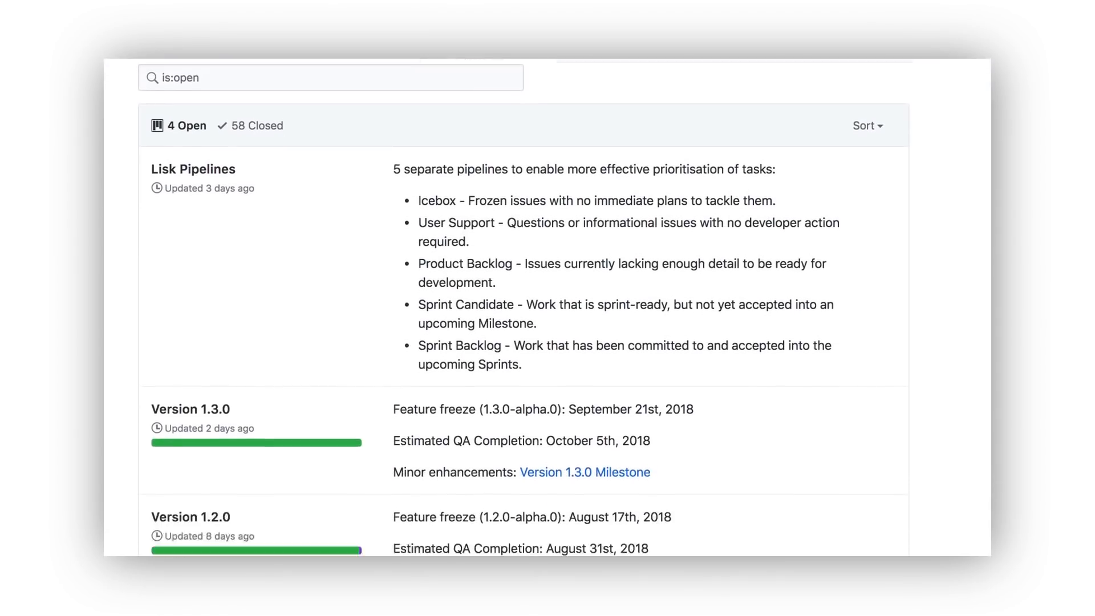